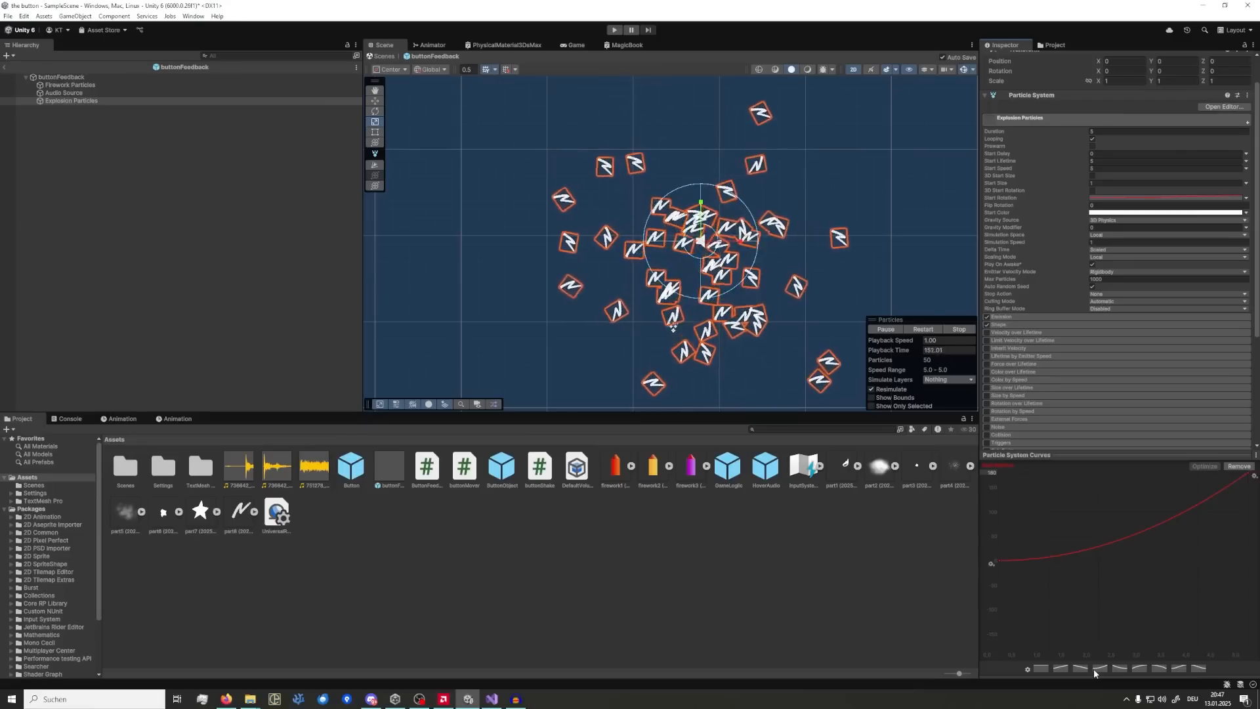
- Play the button feedback scene so rockets launch with firework bursts and smoke
{"action": "left_click", "coordinate": [615, 30]}
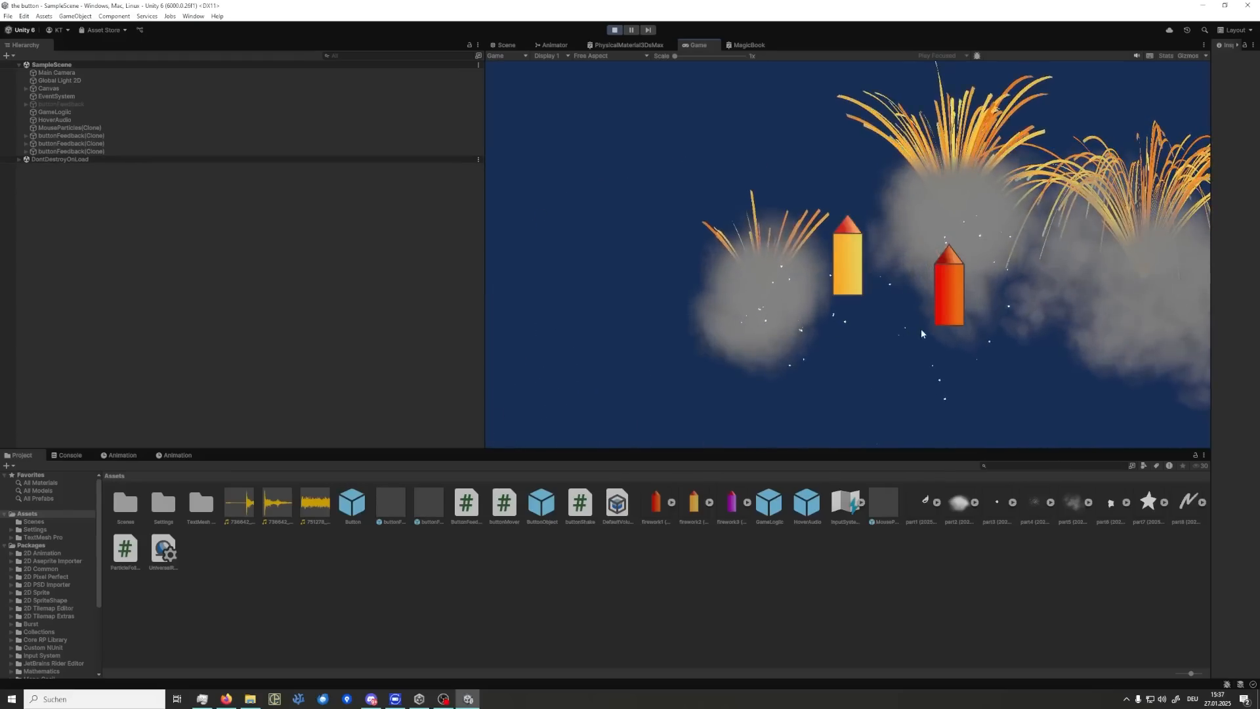
{"action": "left_click", "coordinate": [370, 697]}
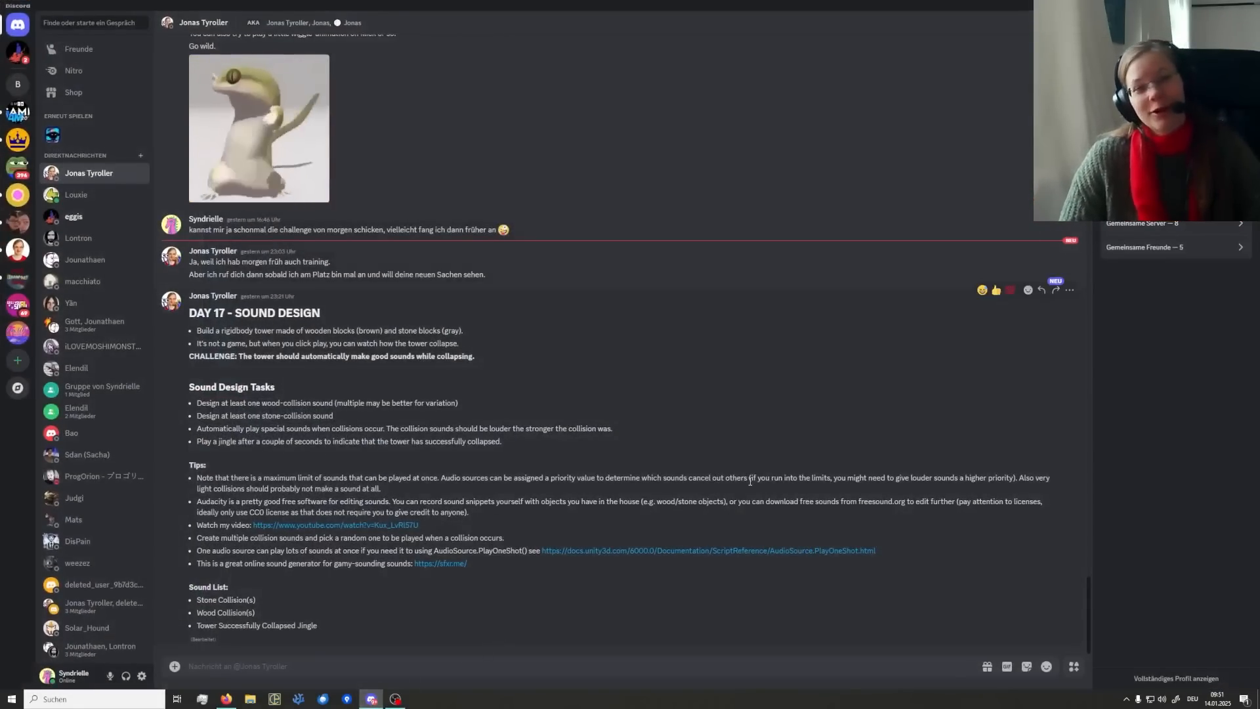
{"action": "mouse_move", "coordinate": [689, 411]}
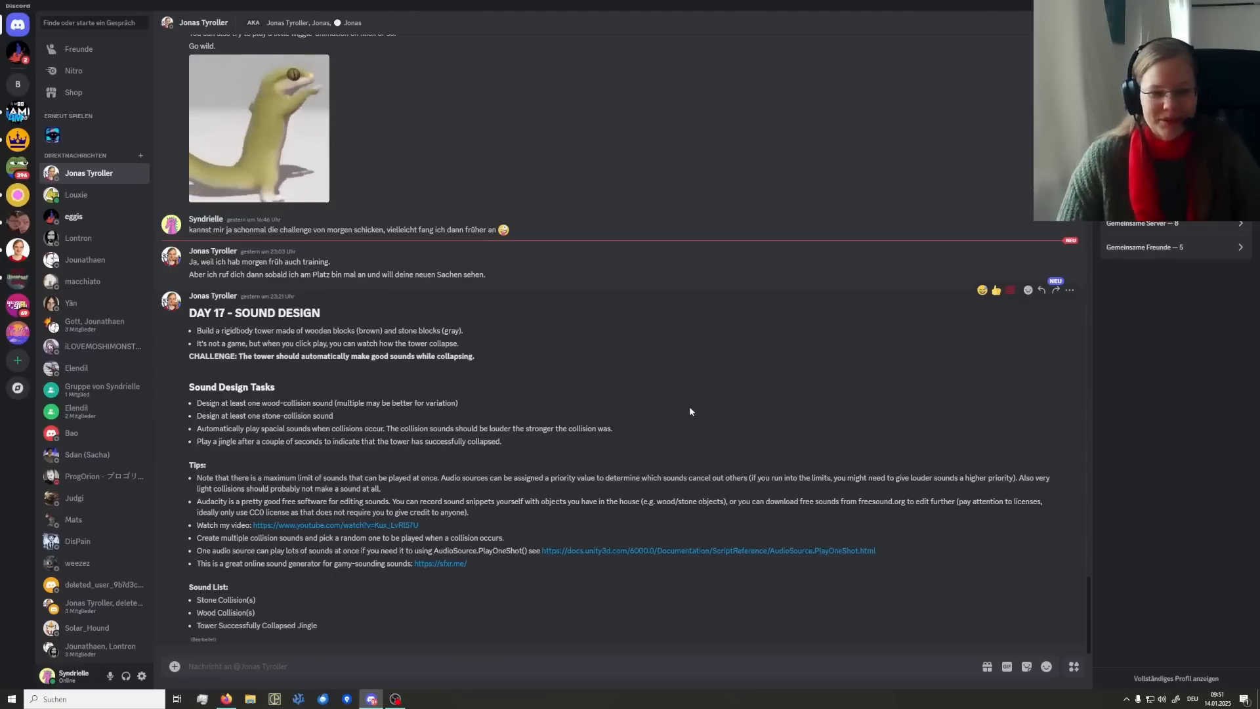
{"action": "mouse_move", "coordinate": [333, 525]}
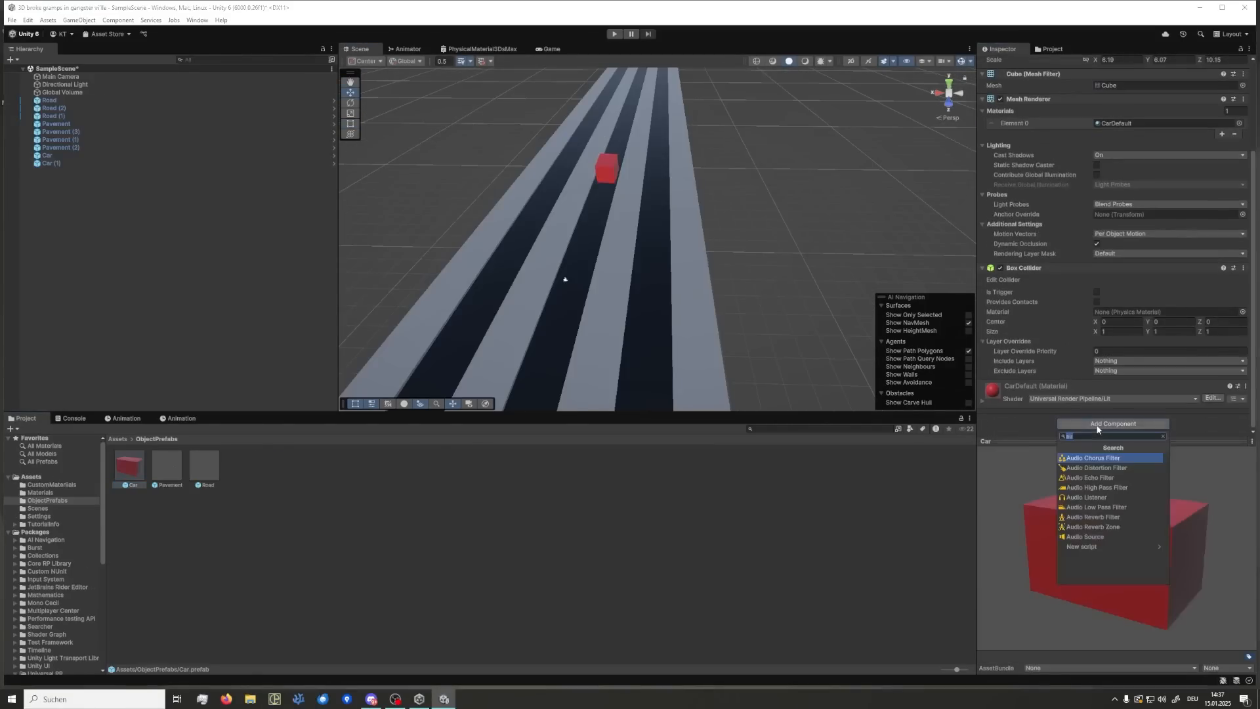
- Begin adding an Audio component to the red Car prefab via Add Component
{"action": "left_click", "coordinate": [614, 34]}
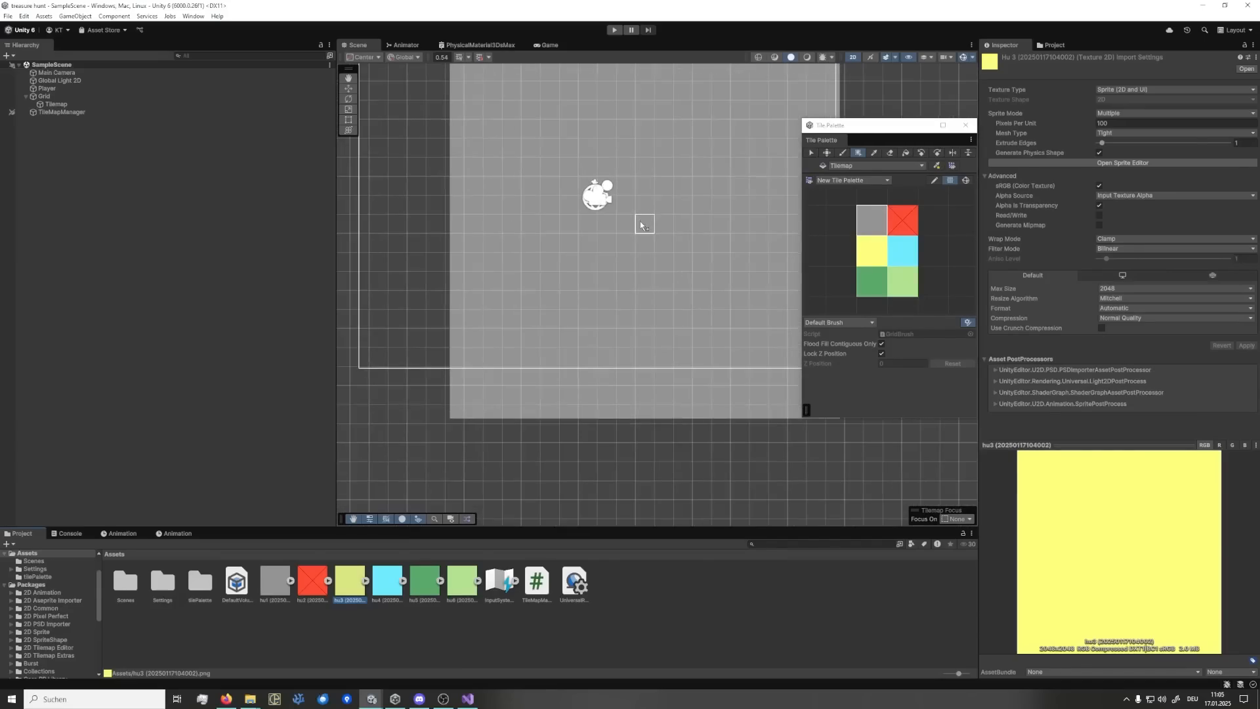
- Enter Play mode in the treasure-hunt project and move the player to reveal coloured tiles
{"action": "left_click", "coordinate": [614, 31]}
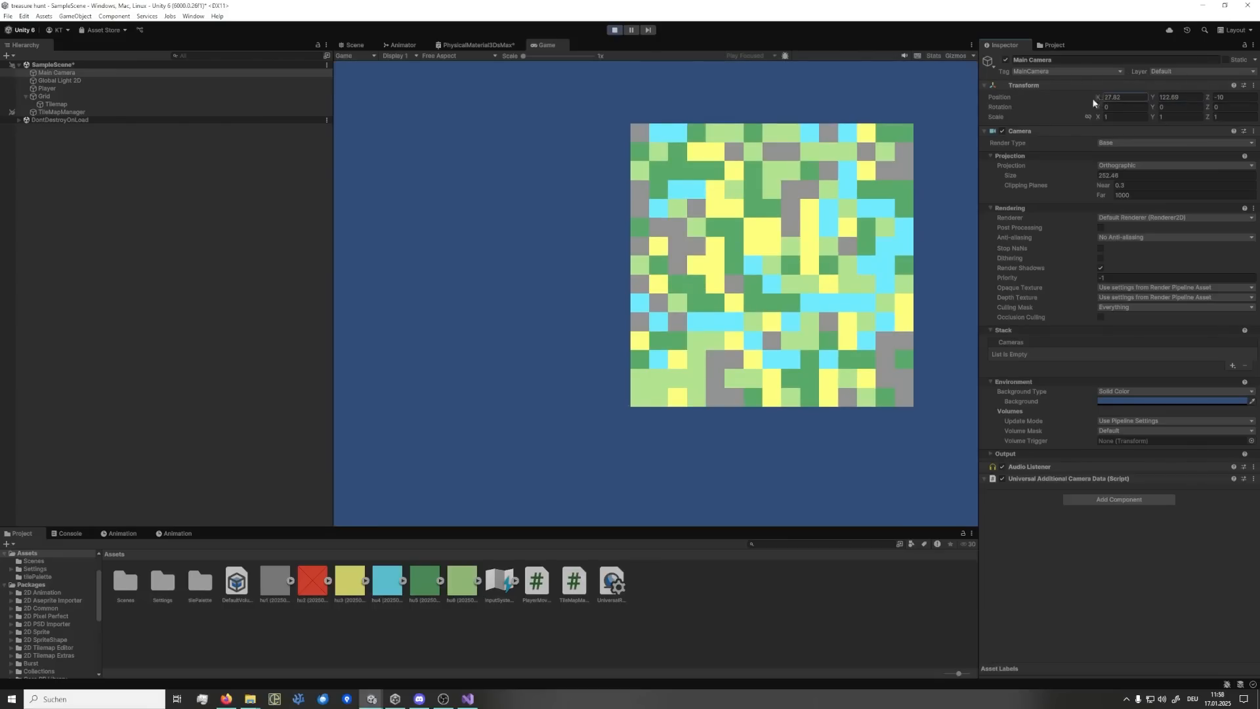
{"action": "left_click", "coordinate": [616, 30]}
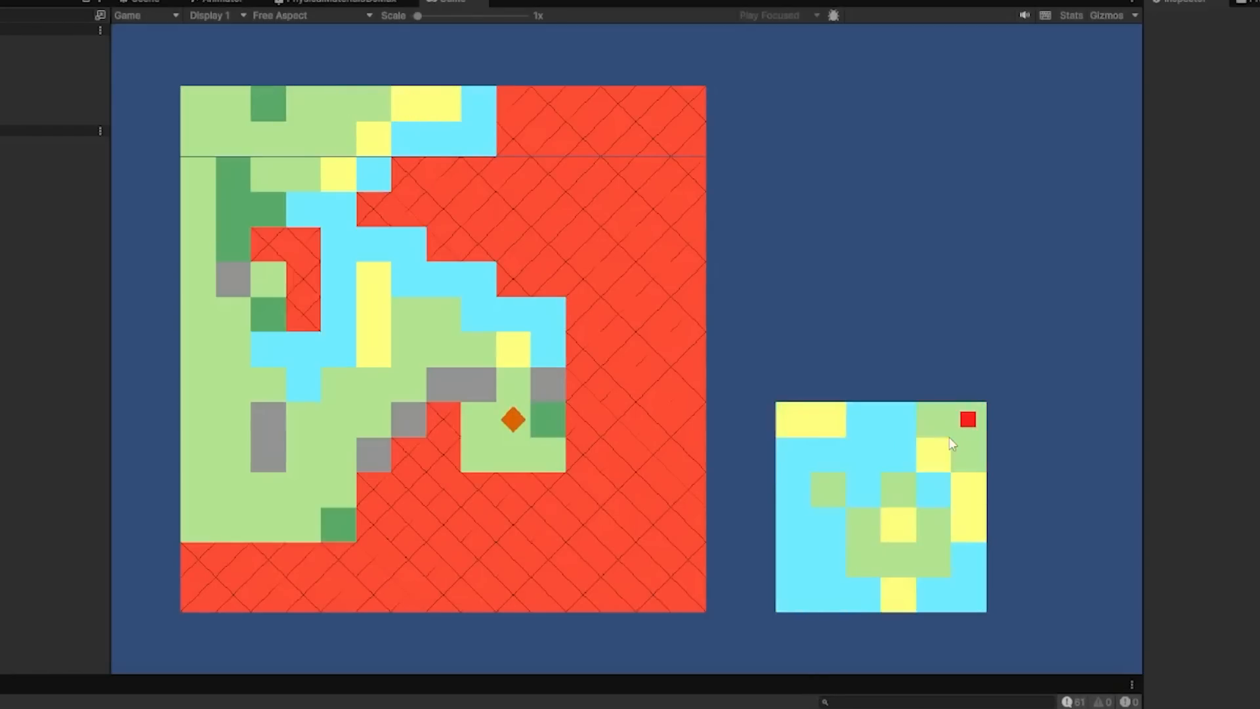
{"action": "mouse_move", "coordinate": [976, 416]}
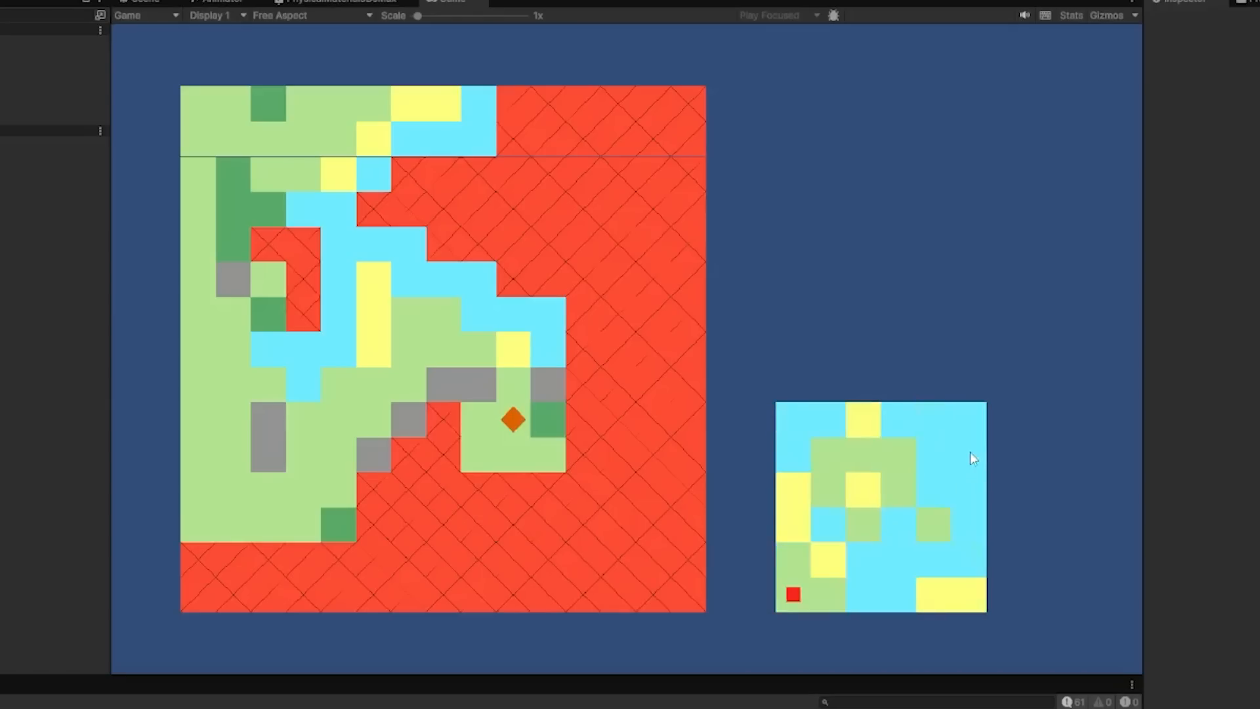
{"action": "mouse_move", "coordinate": [851, 502]}
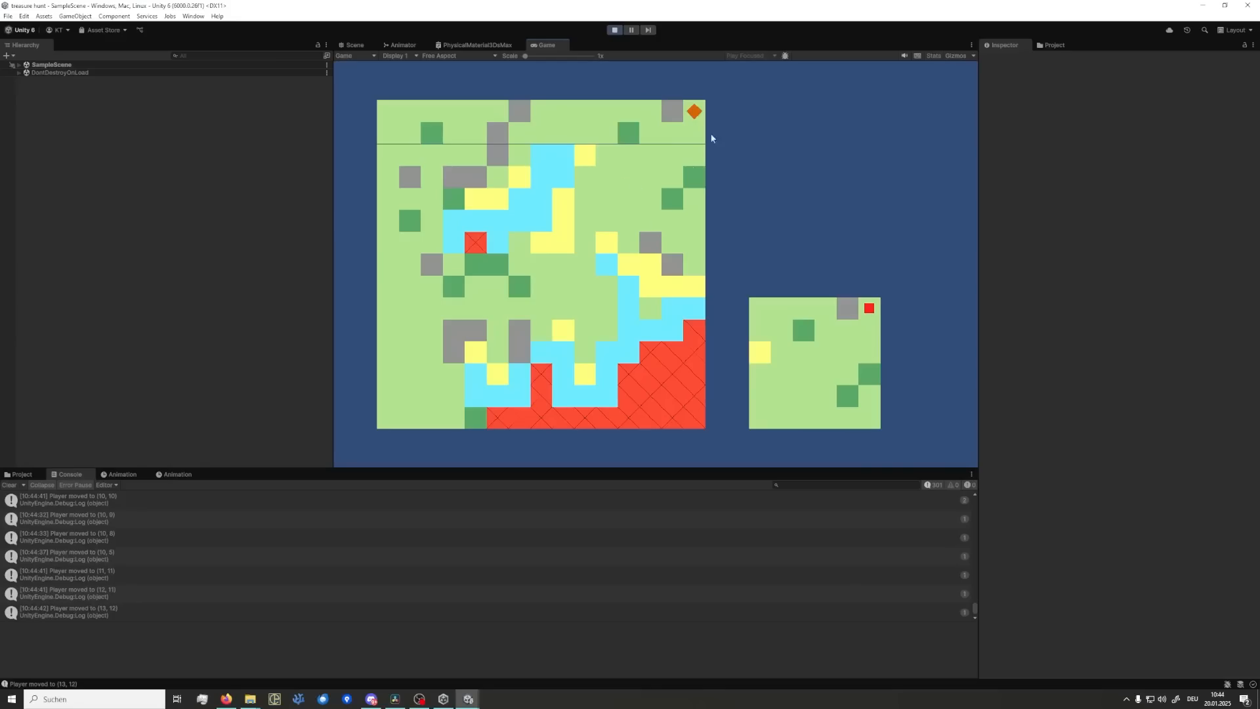
{"action": "mouse_move", "coordinate": [672, 175]}
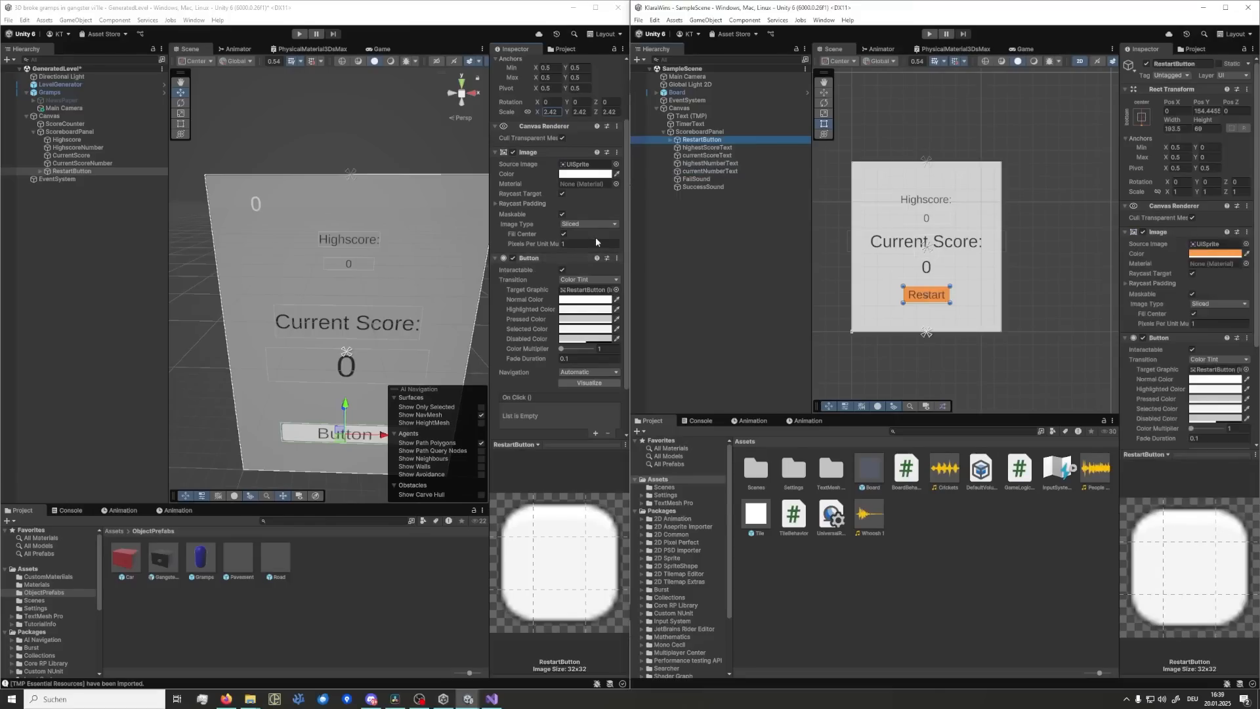
- Play the generated level showing roads, pavement strips and red cars, inspecting a cloned Road object
{"action": "scroll", "scroll_direction": "up", "scroll_amount": 3}
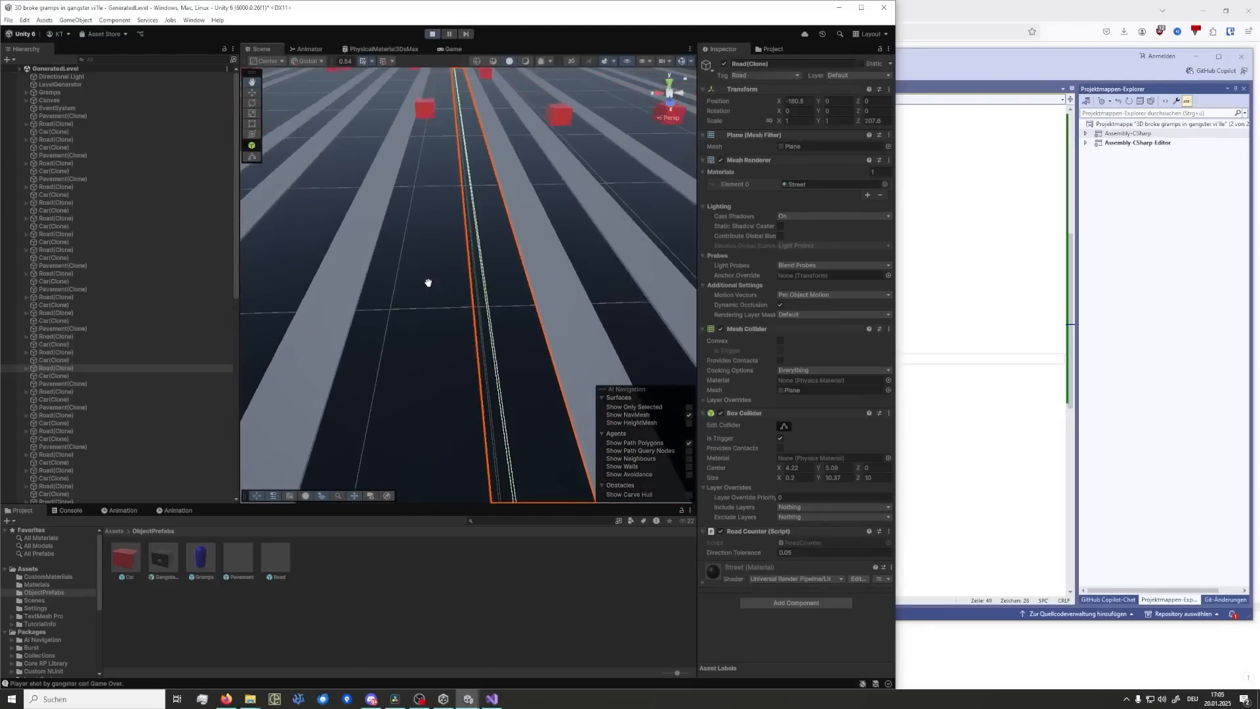
{"action": "left_click", "coordinate": [431, 34]}
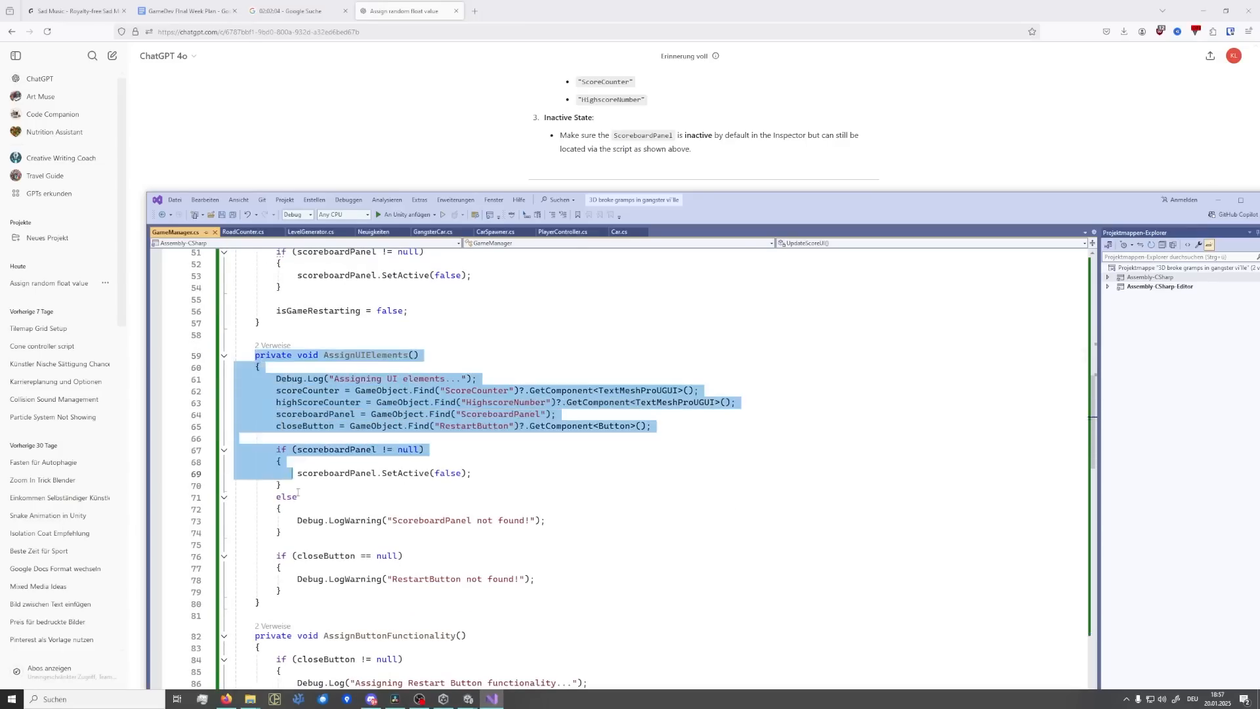
- Show ChatGPT's reply on a ResetGame() approach instead of reloading the whole scene
{"action": "left_click", "coordinate": [285, 10]}
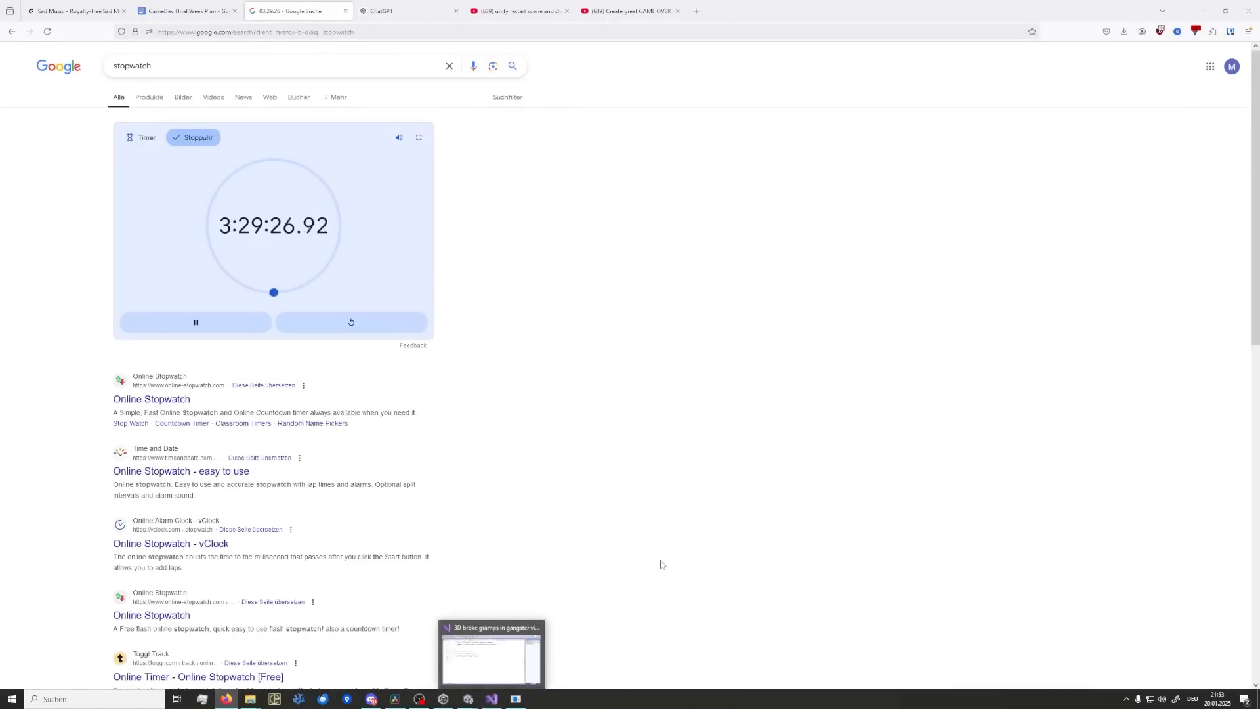
{"action": "left_click", "coordinate": [408, 11]}
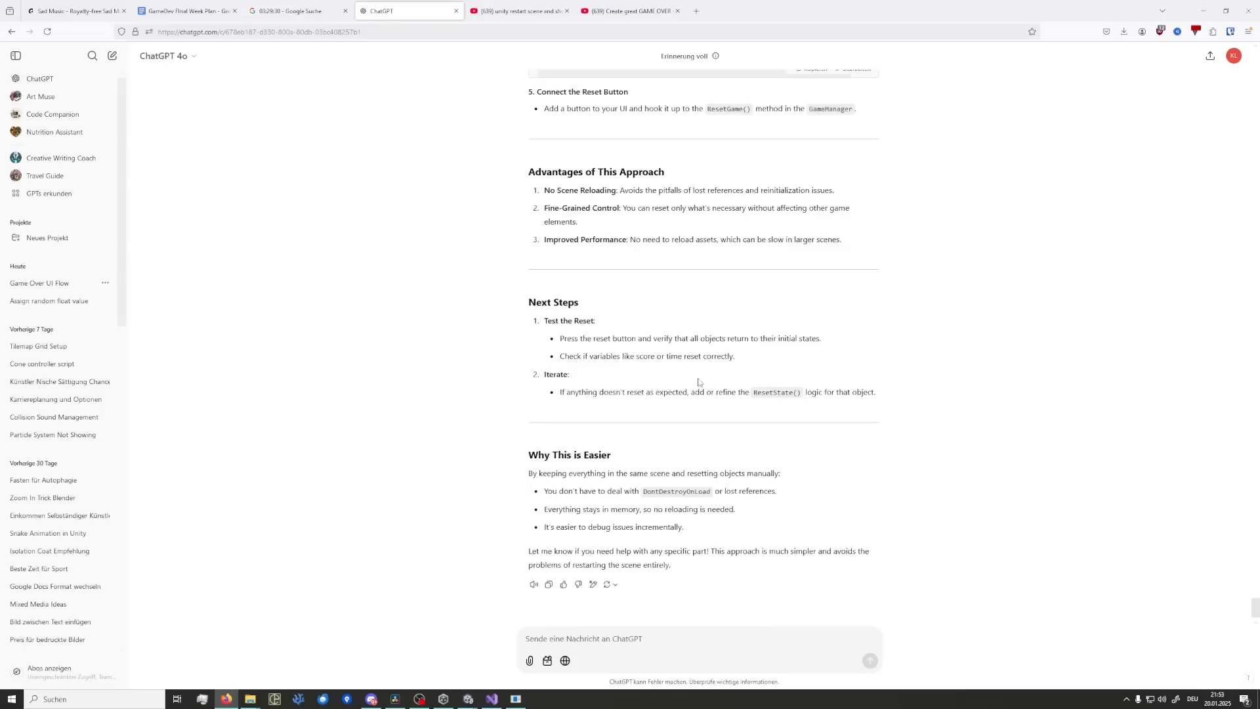
{"action": "mouse_move", "coordinate": [710, 527]}
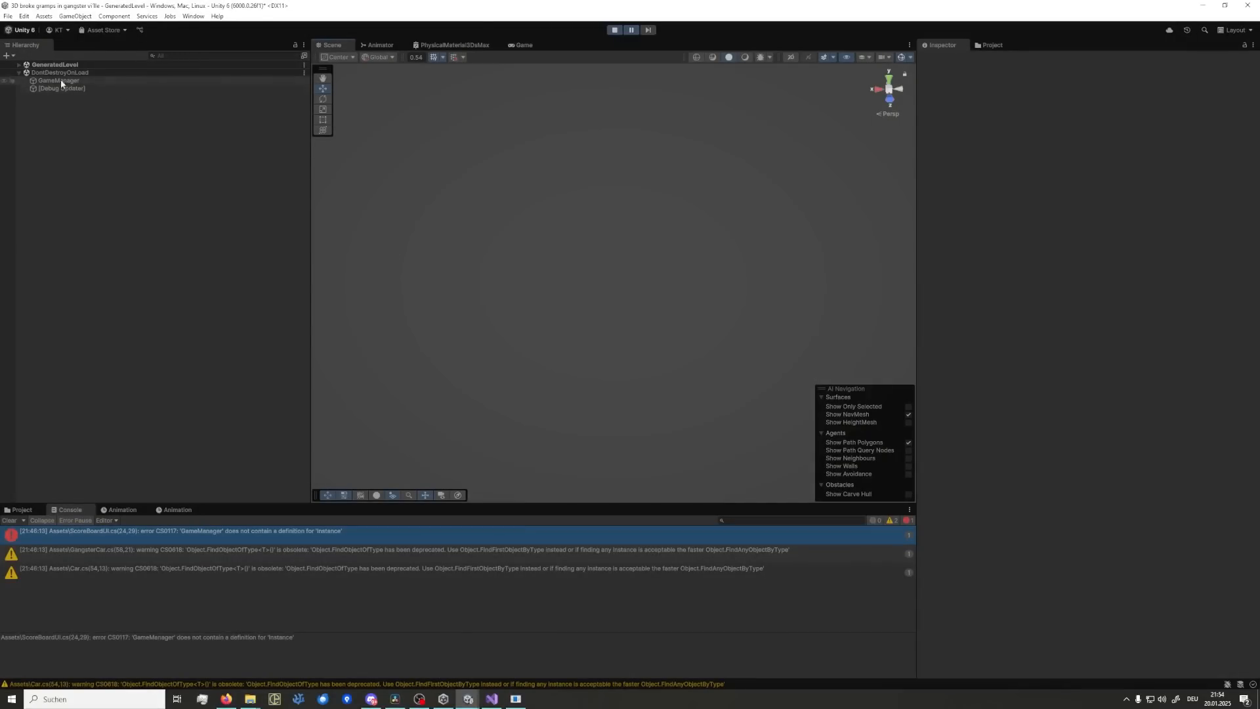
- Select GameManager under DontDestroyOnLoad in the Hierarchy to inspect its script fields
{"action": "left_click", "coordinate": [20, 64]}
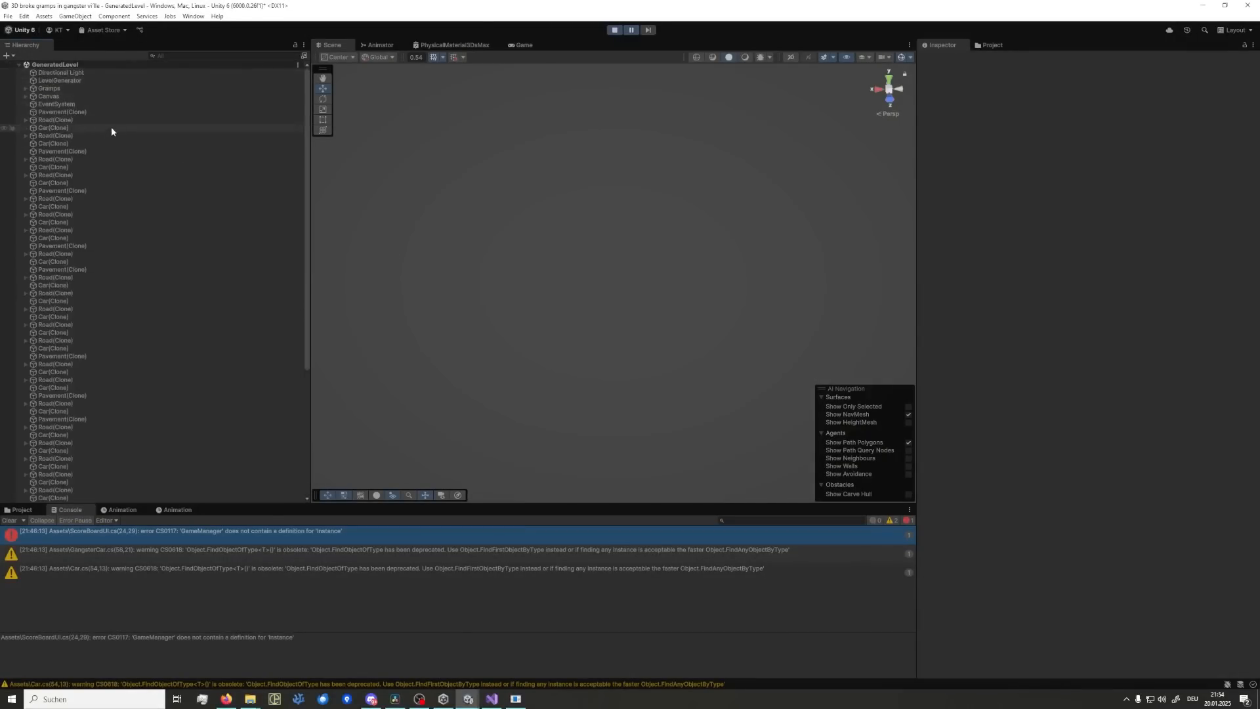
{"action": "scroll", "scroll_direction": "down", "scroll_amount": 3}
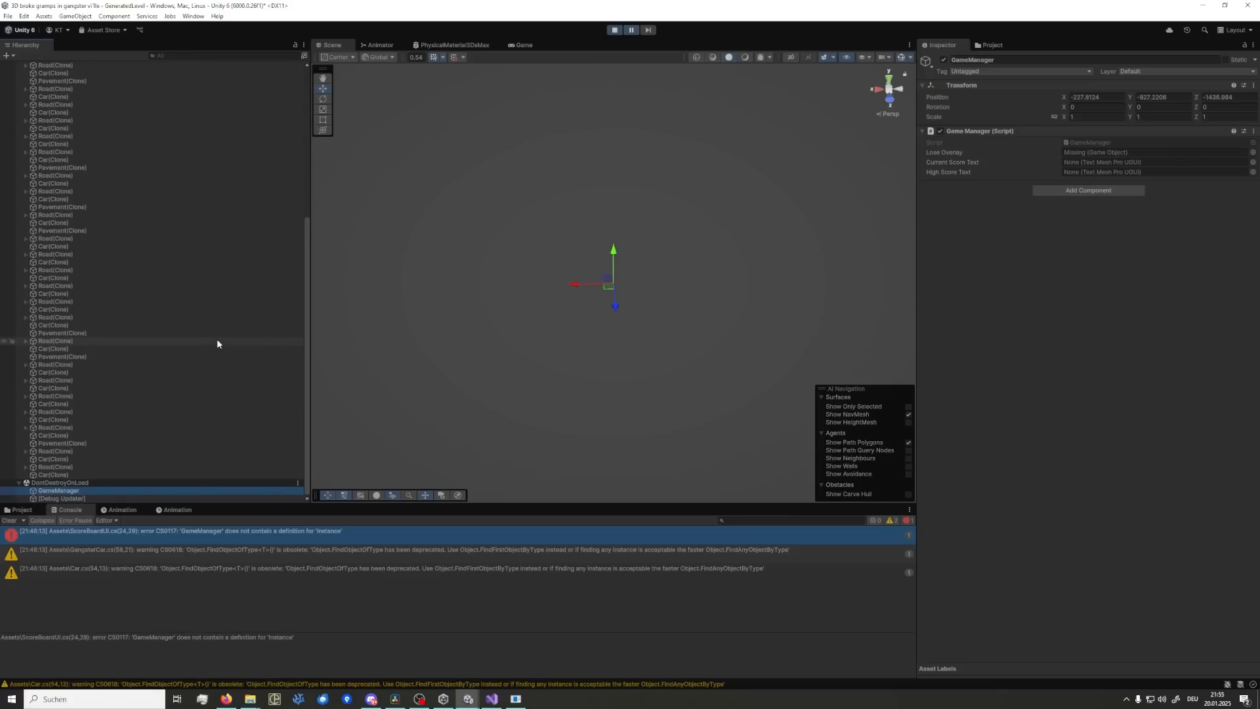
{"action": "scroll", "scroll_direction": "up", "scroll_amount": 3}
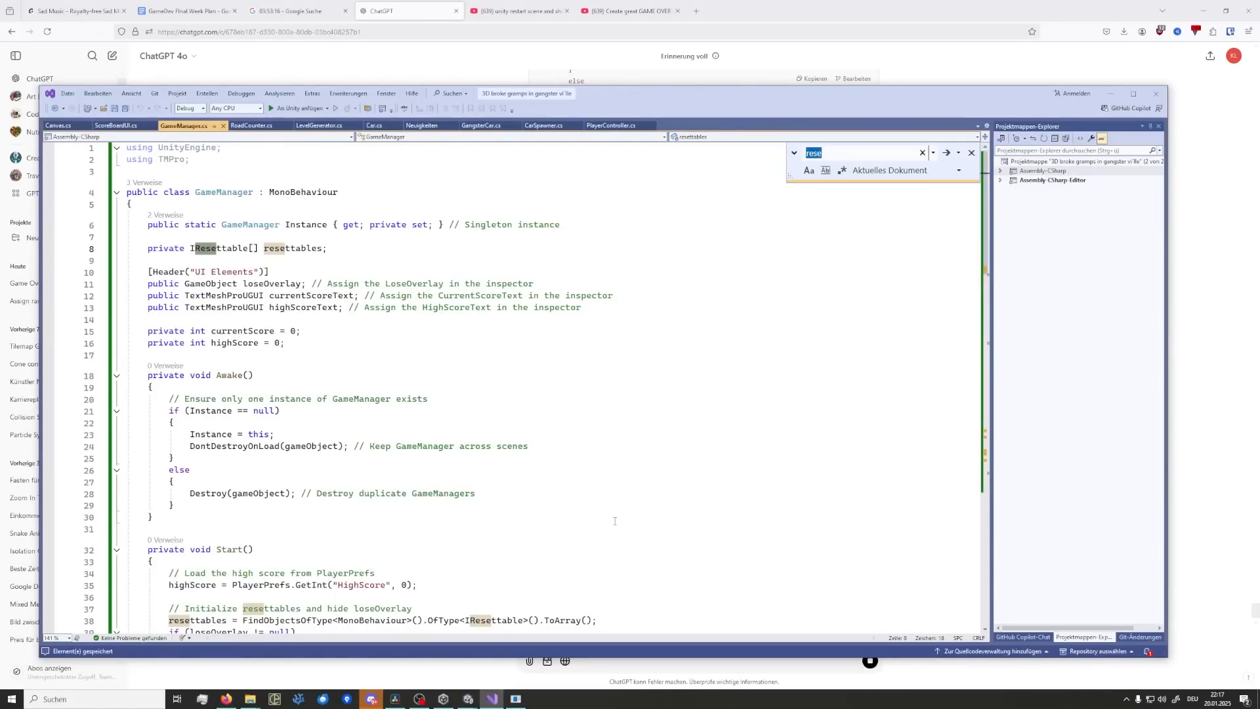
- Scroll GameManager.cs to the Start() method gathering resettables and hiding the lose overlay
{"action": "scroll", "scroll_direction": "down", "scroll_amount": 3}
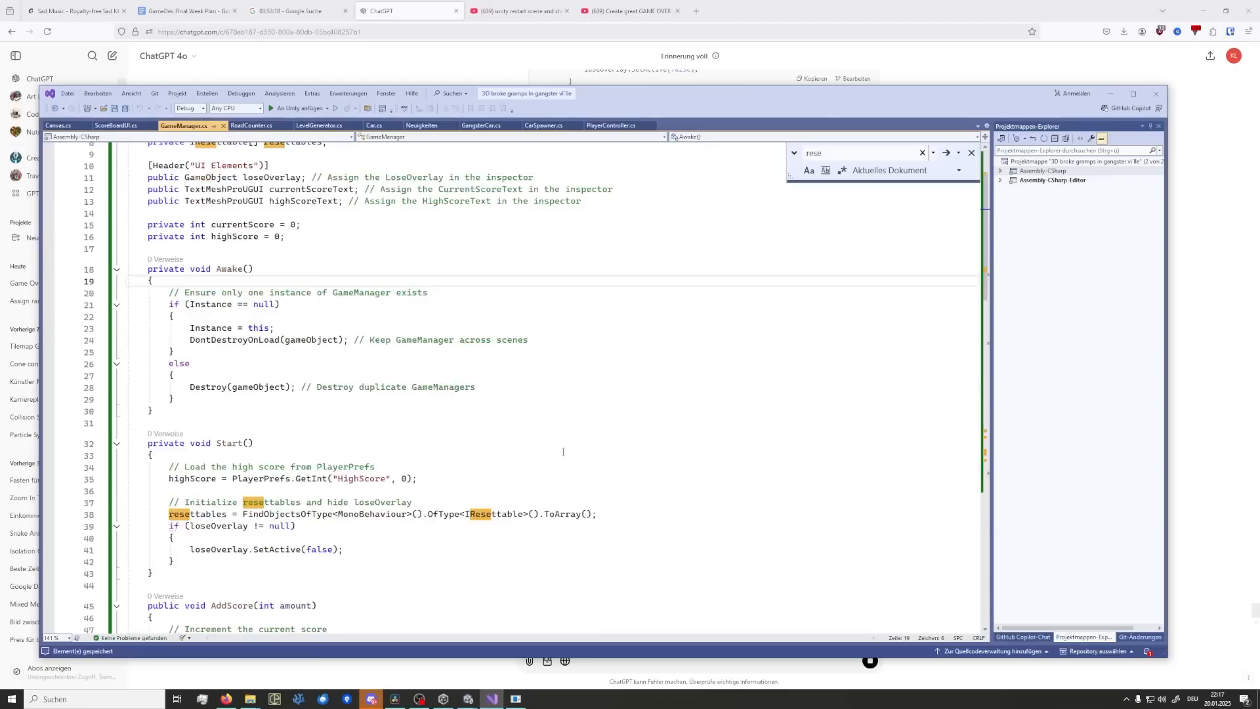
{"action": "scroll", "scroll_direction": "down", "scroll_amount": 3}
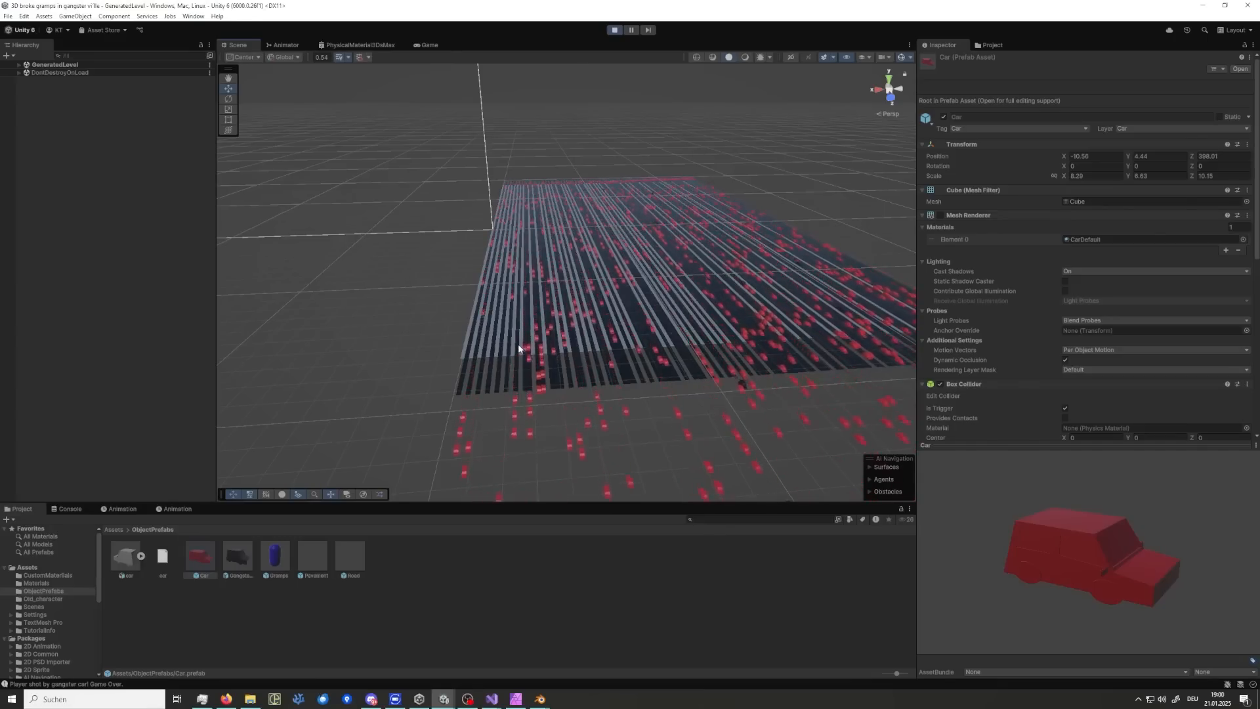
- Place a skyline background Plane under MainCamera and check it in the Game view
{"action": "left_click", "coordinate": [427, 45]}
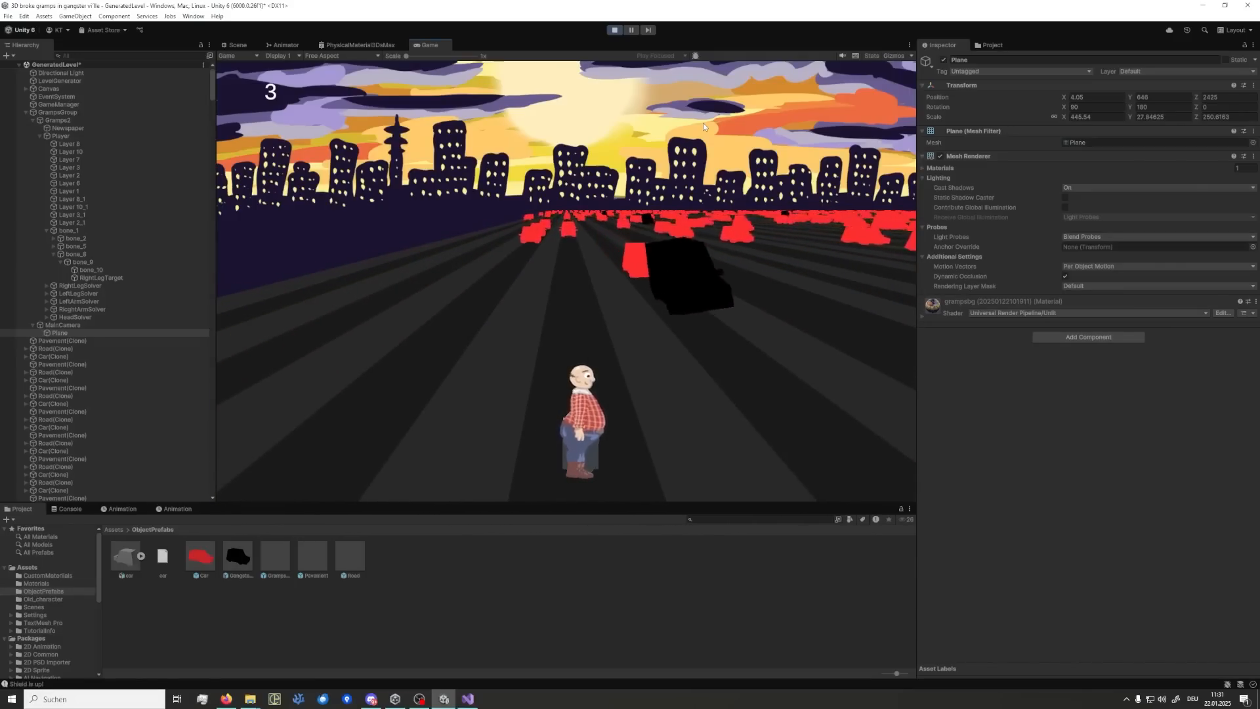
{"action": "left_click", "coordinate": [565, 699]}
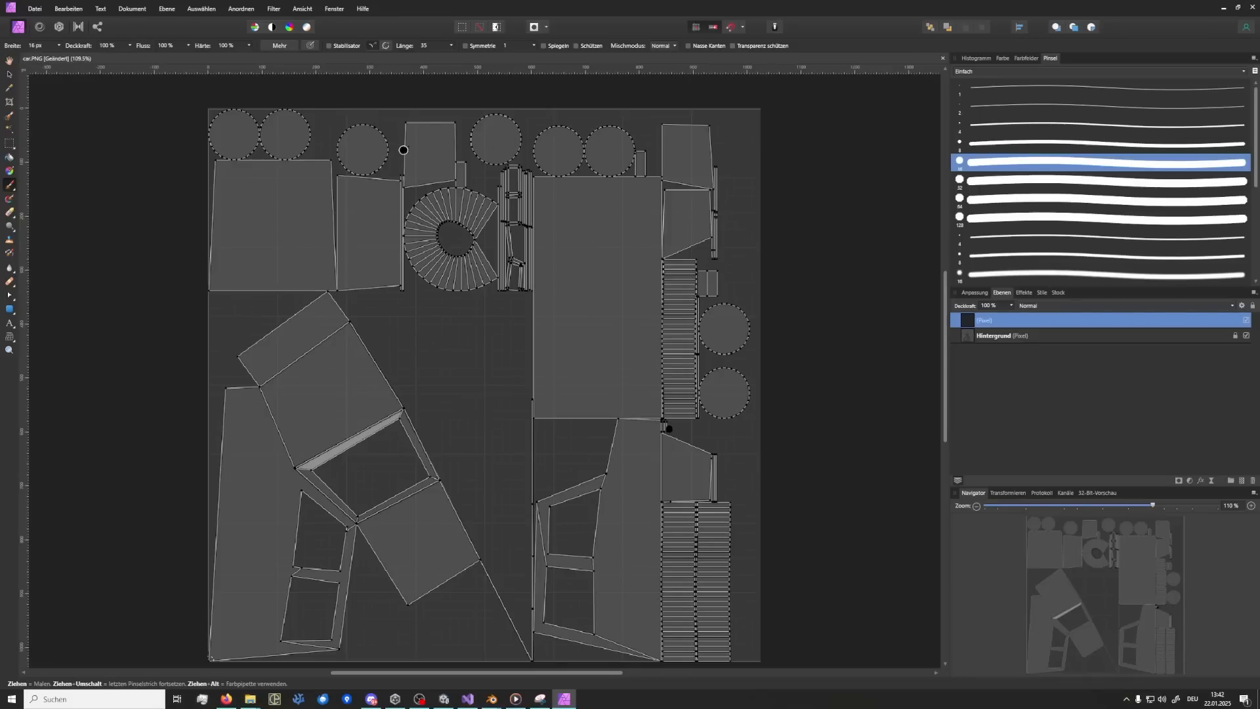
{"action": "mouse_move", "coordinate": [827, 167]}
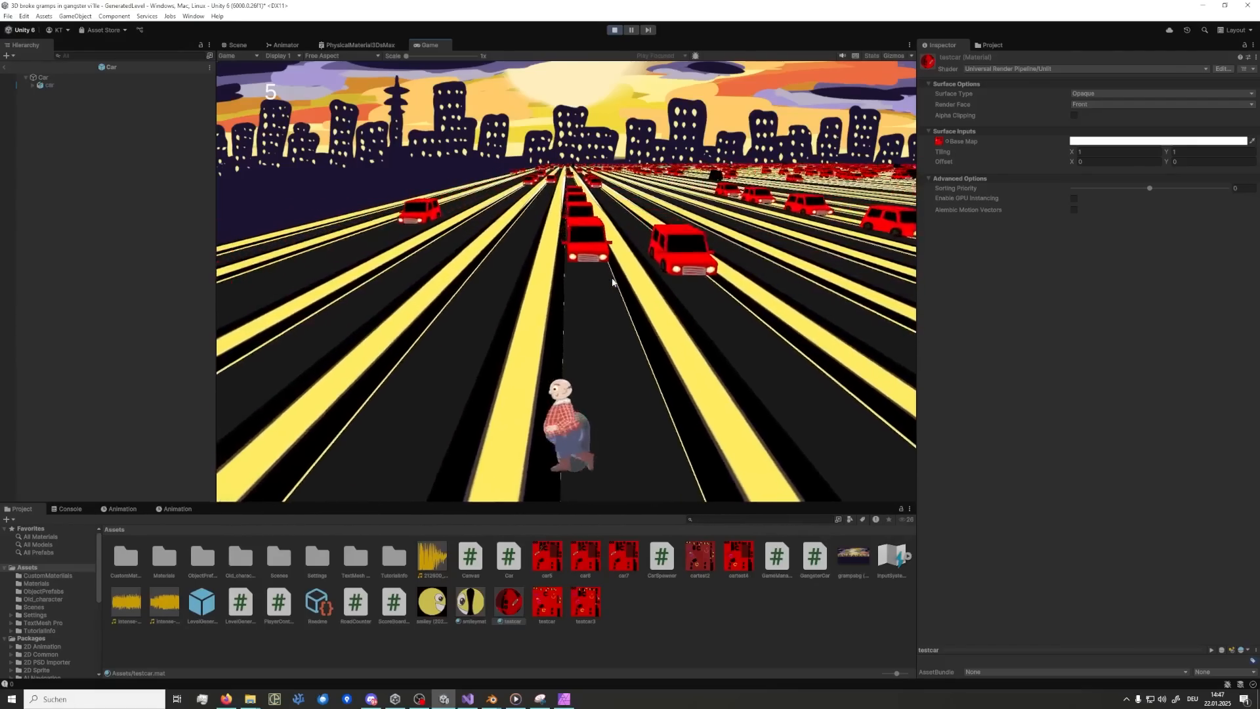
- Select the Pavement material in CustomMaterials to reach its Base Map colour swatch
{"action": "left_click", "coordinate": [236, 44]}
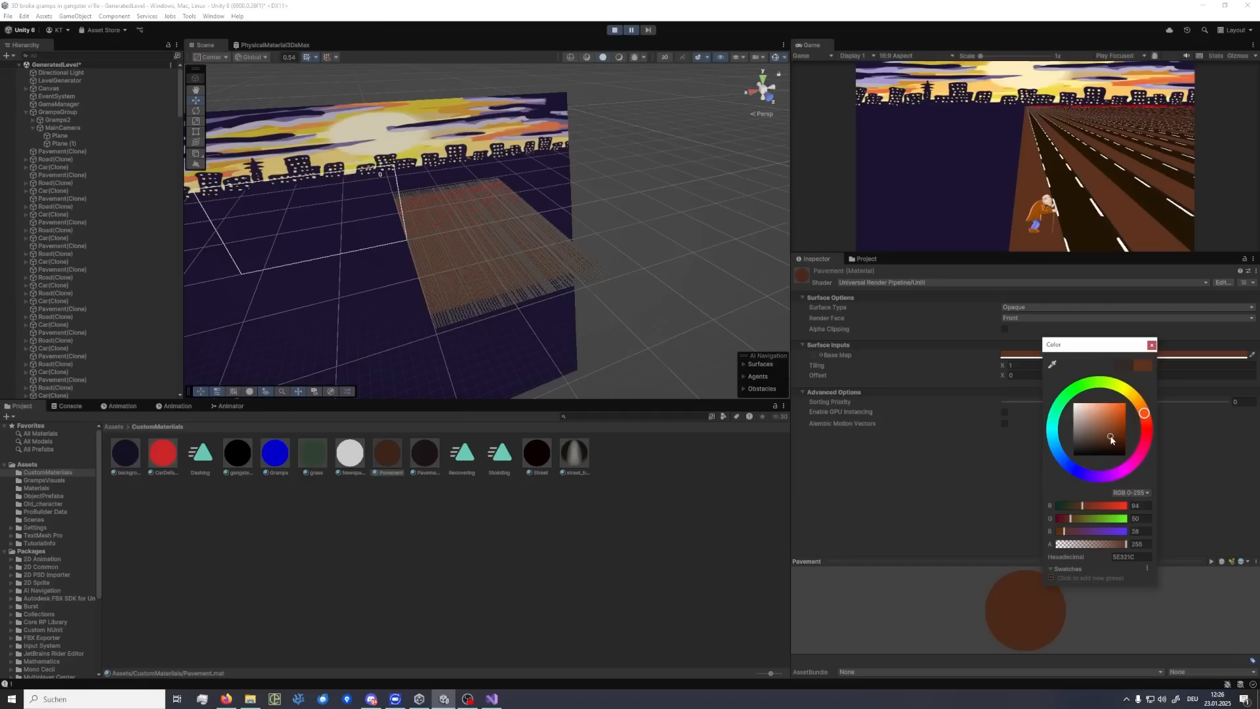
- Try orange and brown tints, then settle the Pavement base colour on a dark purple
{"action": "left_click", "coordinate": [1120, 426]}
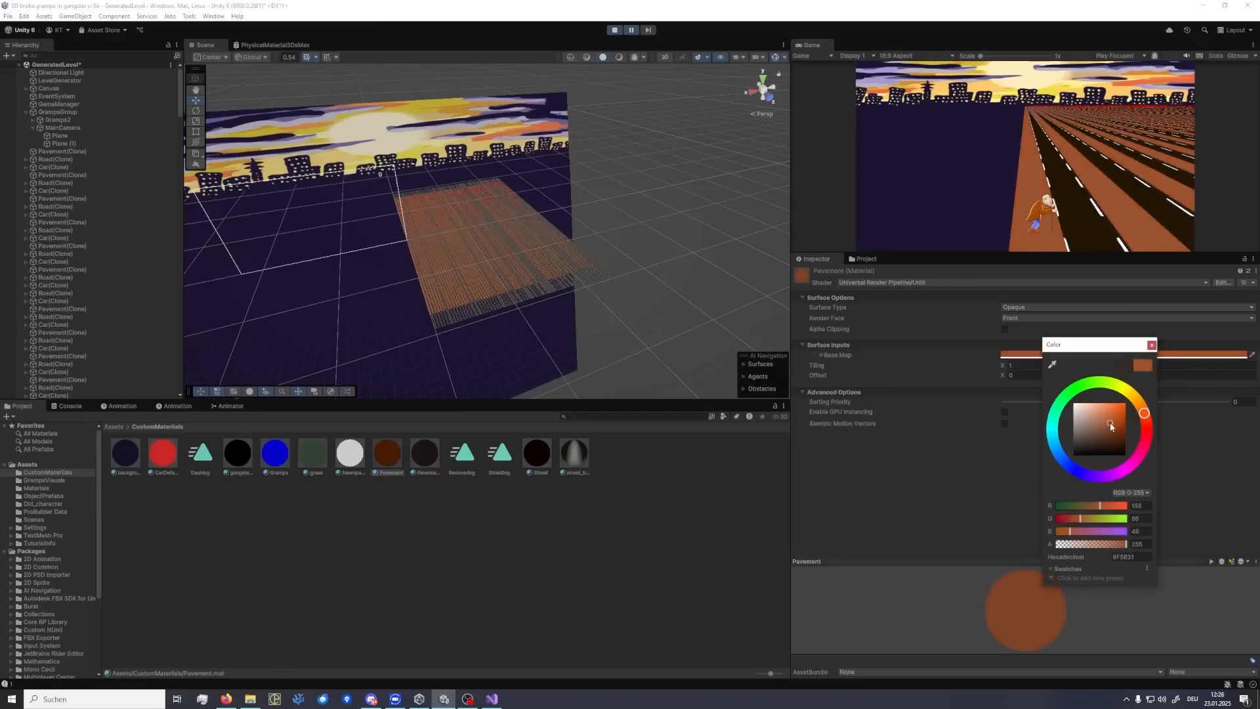
{"action": "left_click", "coordinate": [1101, 436]}
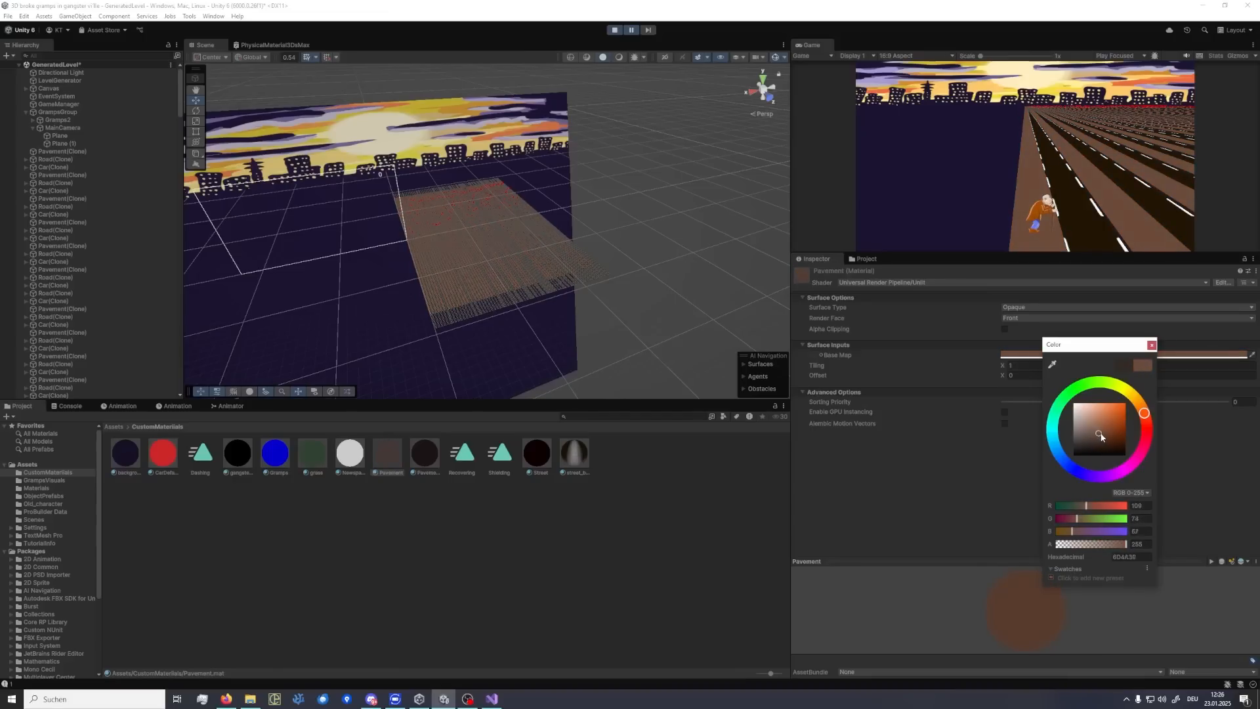
{"action": "left_click", "coordinate": [1116, 420]}
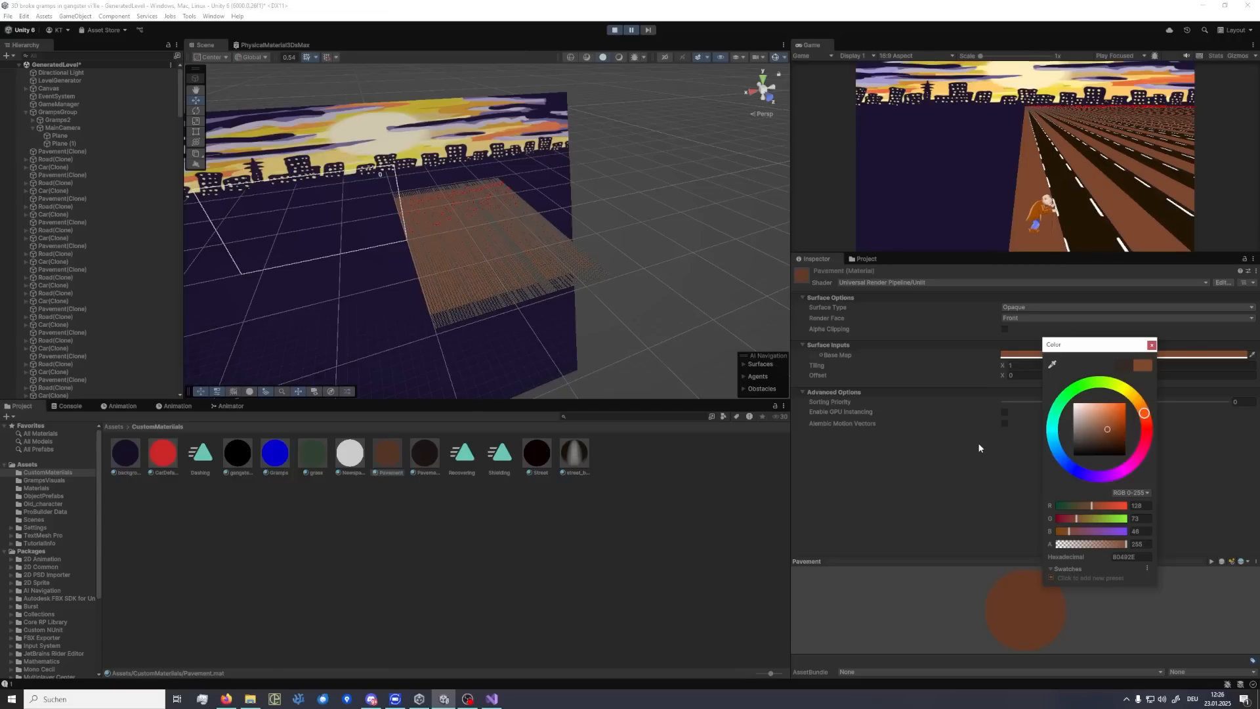
{"action": "mouse_move", "coordinate": [1109, 450]}
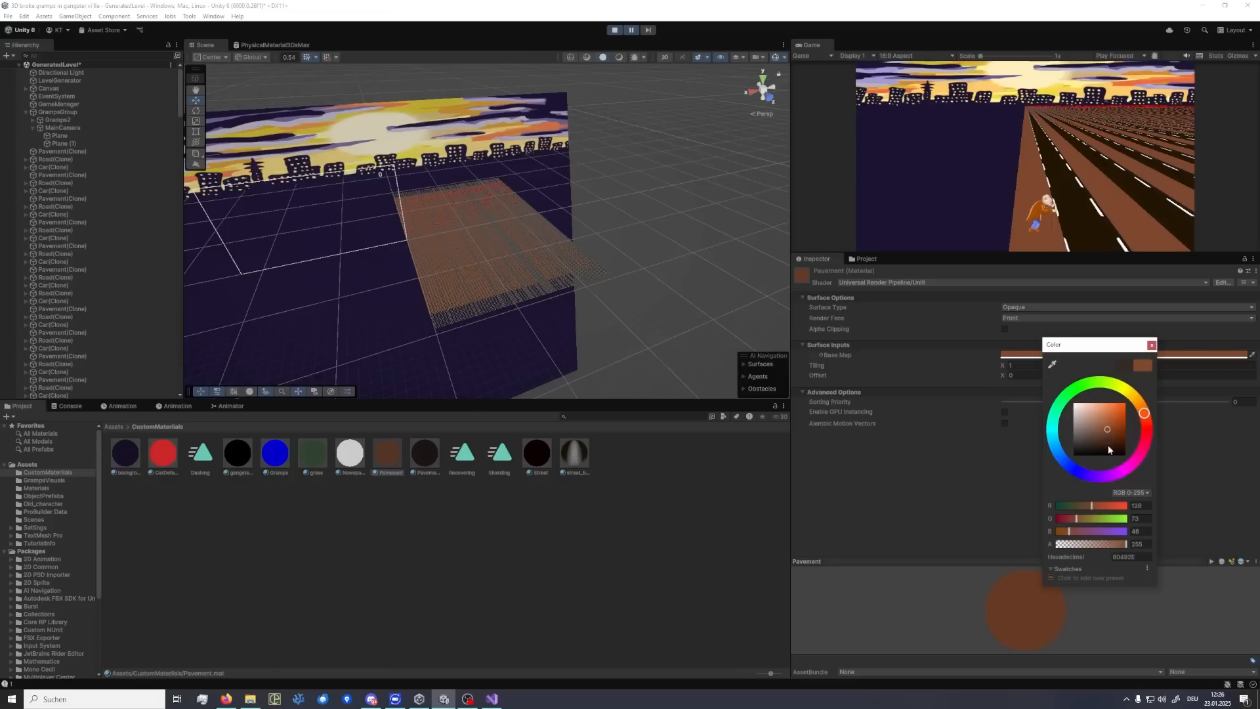
{"action": "left_click", "coordinate": [1064, 463]}
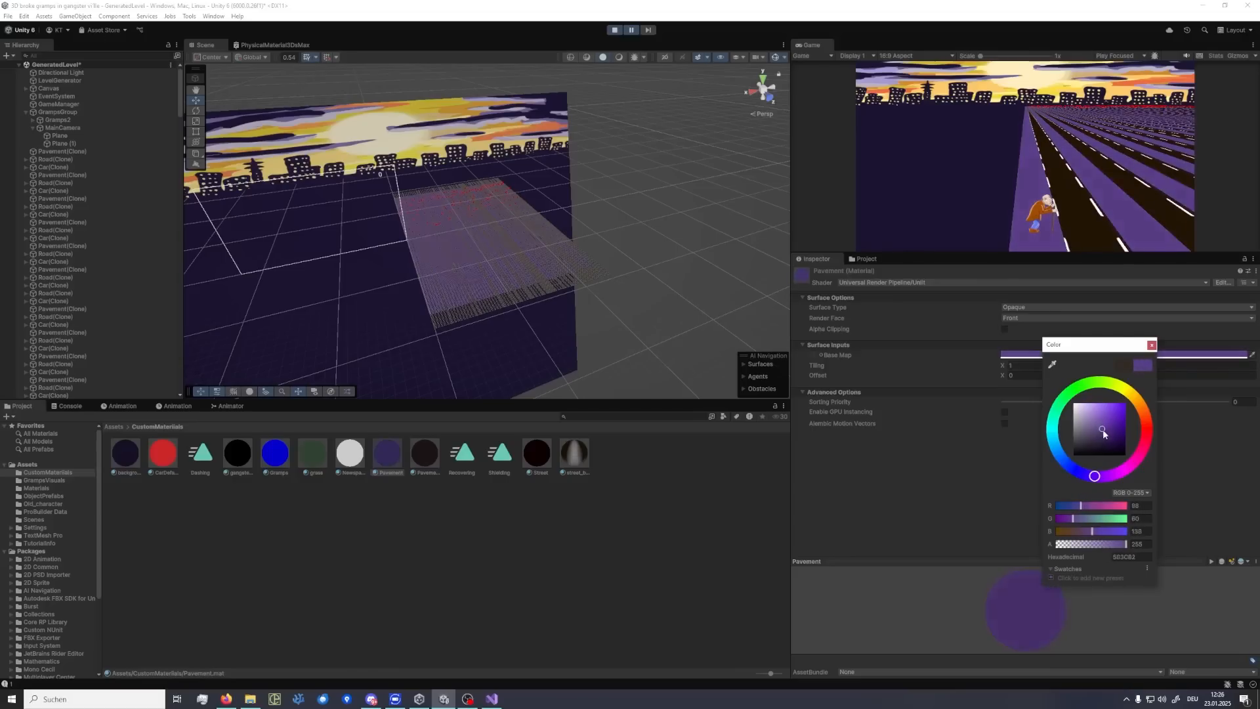
{"action": "left_click", "coordinate": [1115, 431]}
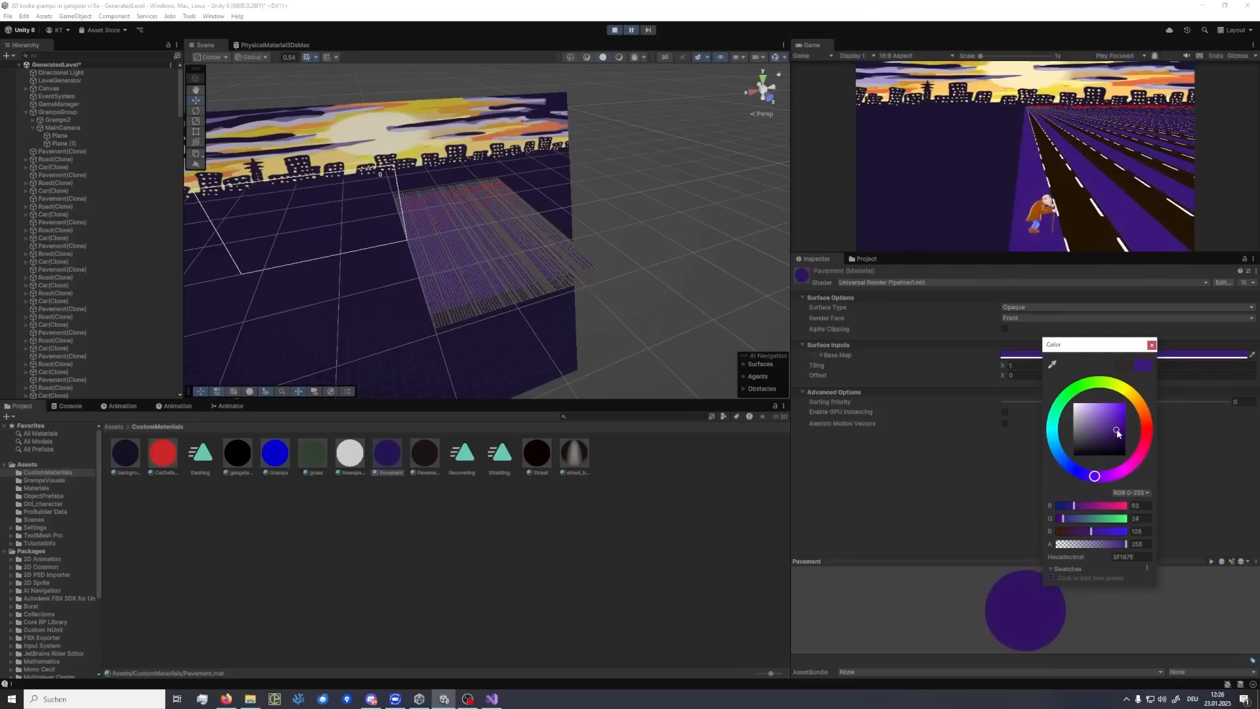
{"action": "left_click", "coordinate": [1113, 447]}
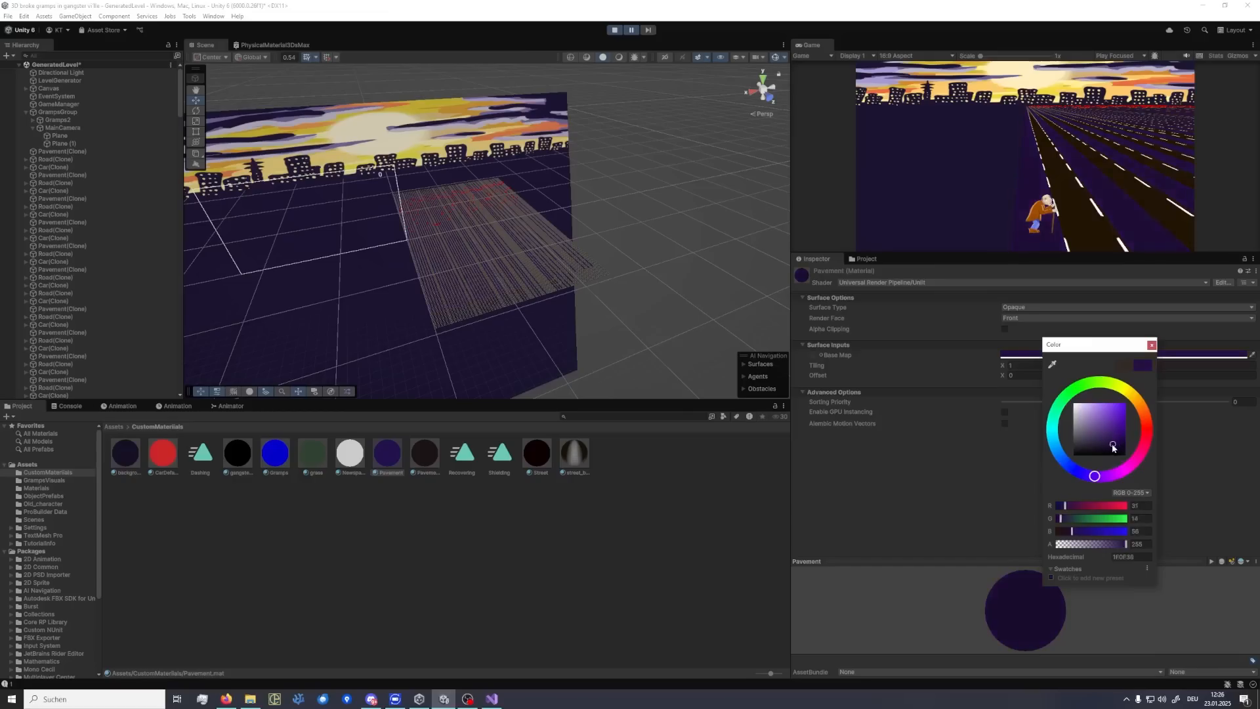